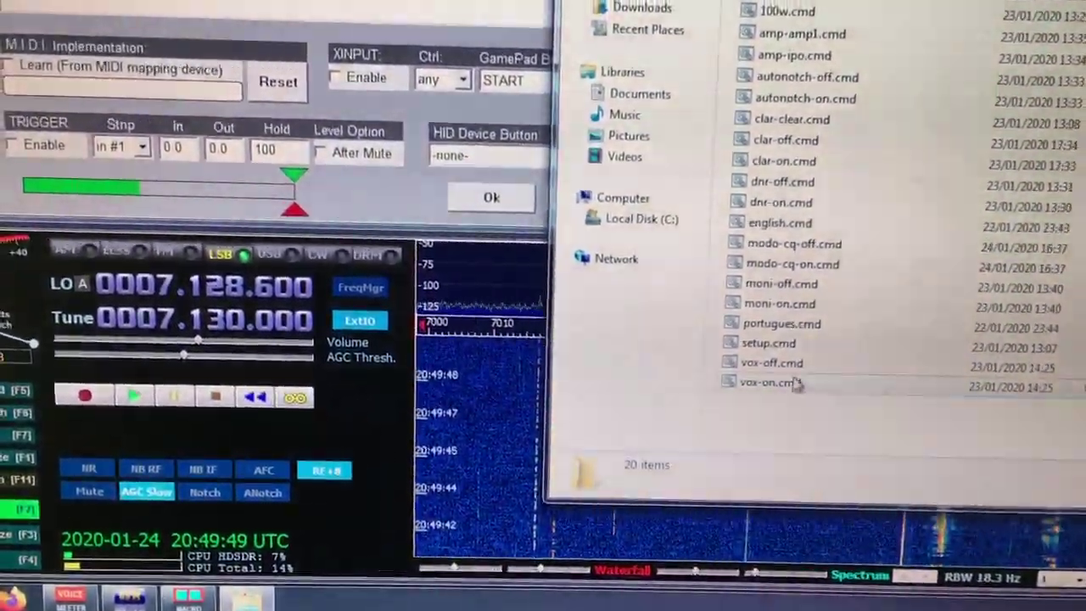
# Open vox-on.cmd from the auto folder in Notepad via the context menu's Edit.
pyautogui.rightClick(777, 383)
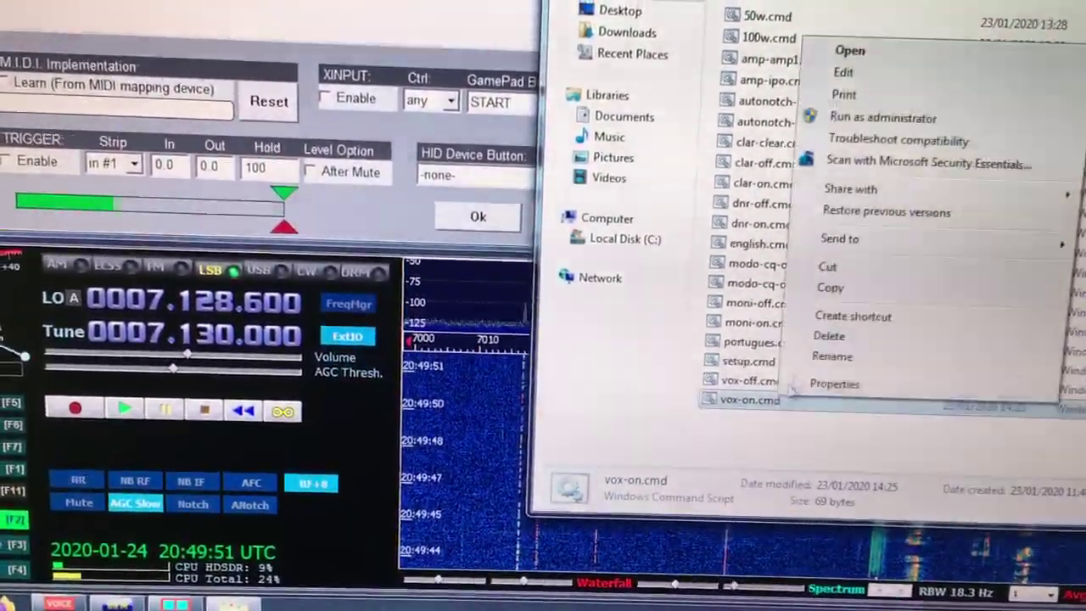
pyautogui.click(844, 73)
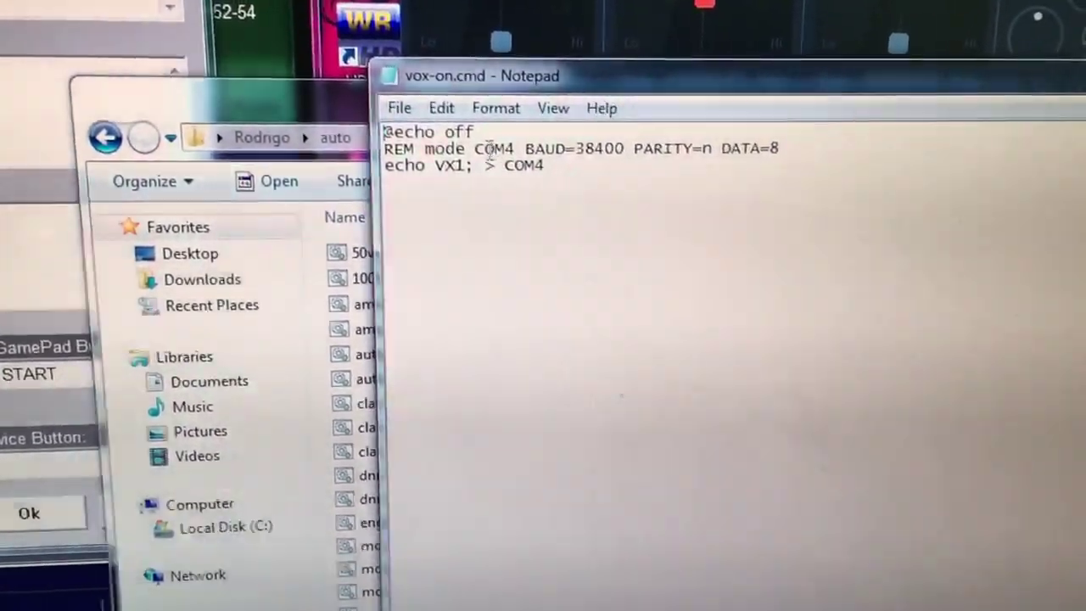
# Select the word COM4 on the REM mode line of the script.
pyautogui.doubleClick(494, 149)
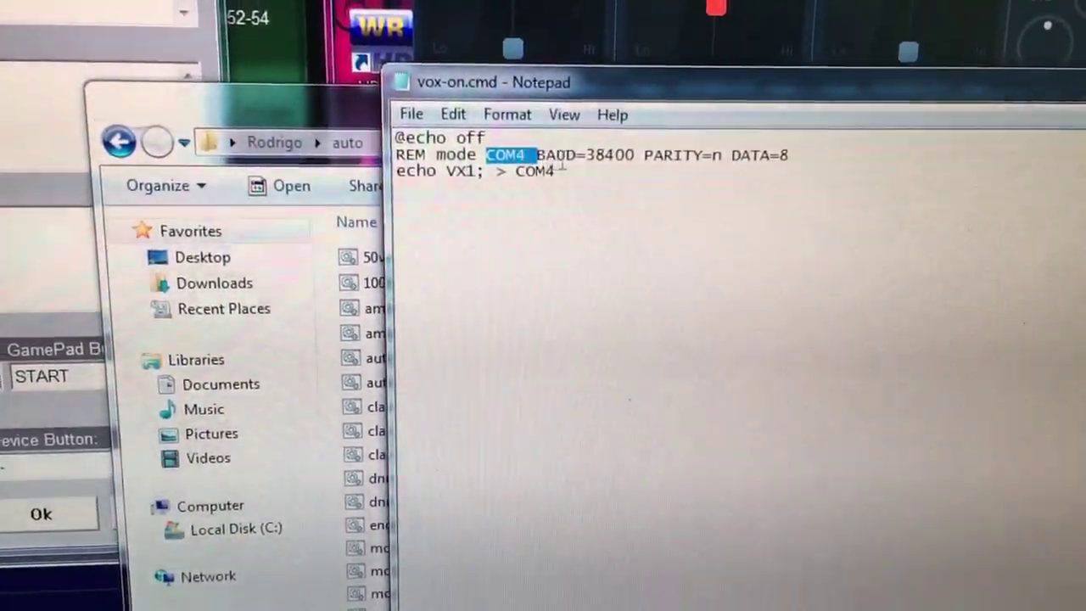